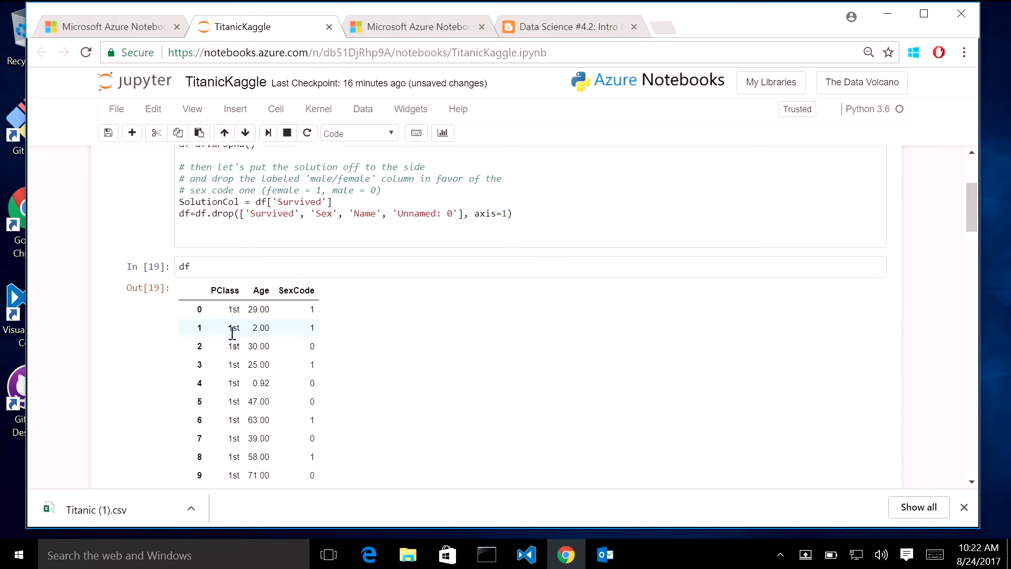
{"action": "mouse_move", "coordinate": [306, 406]}
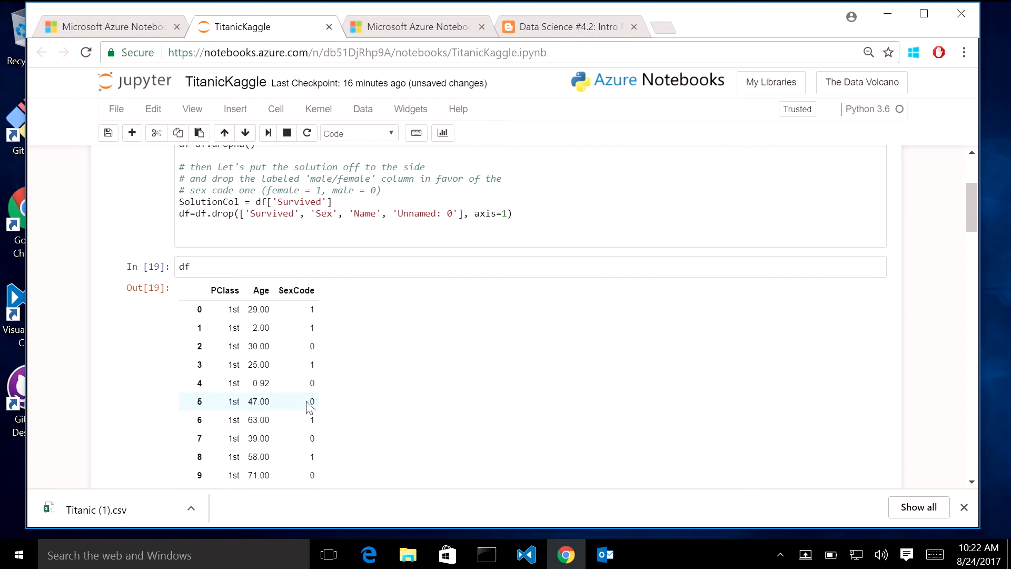
{"action": "mouse_move", "coordinate": [420, 397]}
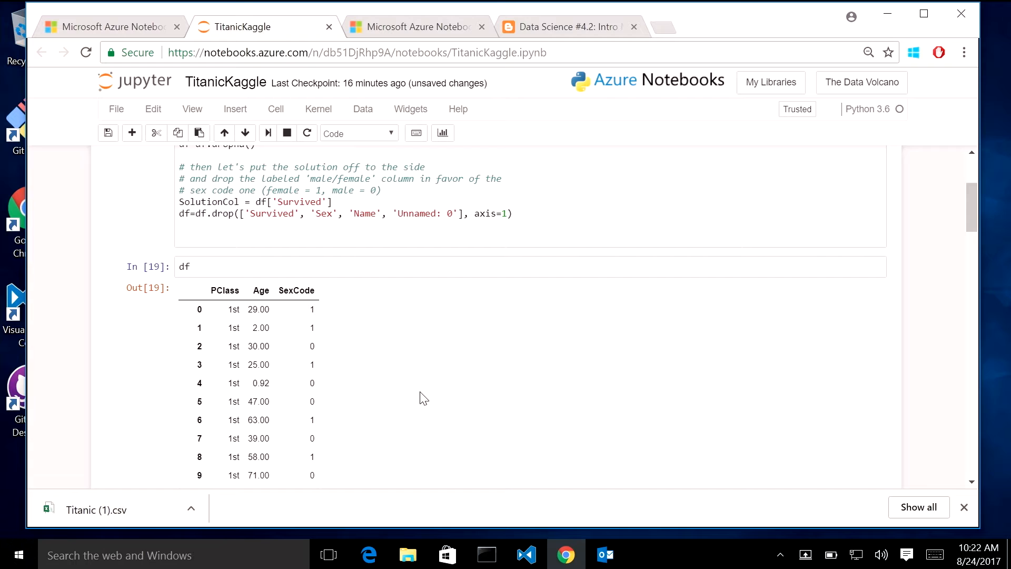
Re-run the PClass mapping cell so 1st, 2nd, 3rd become 1–3, and review the table
{"action": "scroll", "scroll_direction": "down", "scroll_amount": 3}
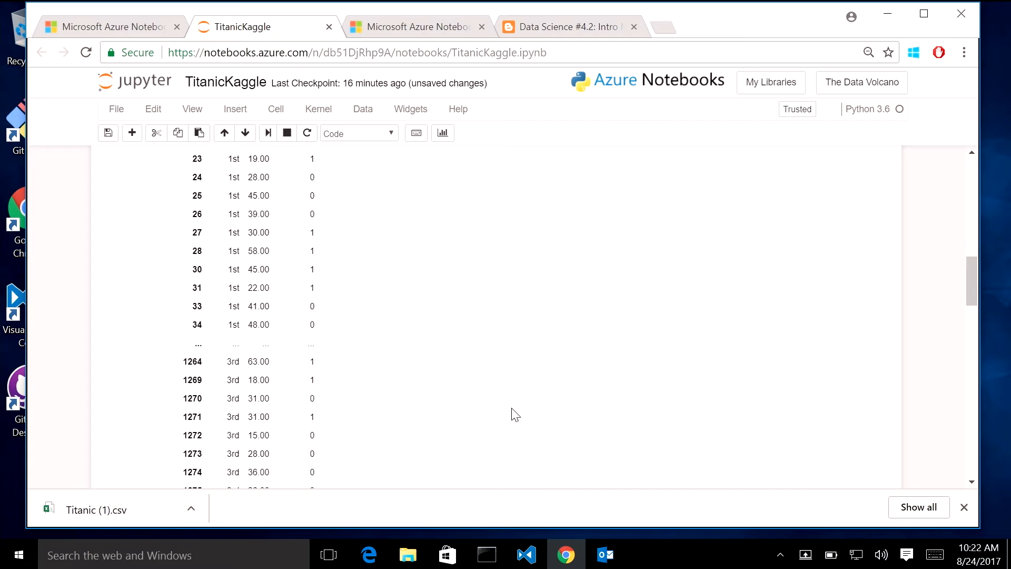
{"action": "scroll", "scroll_direction": "down", "scroll_amount": 3}
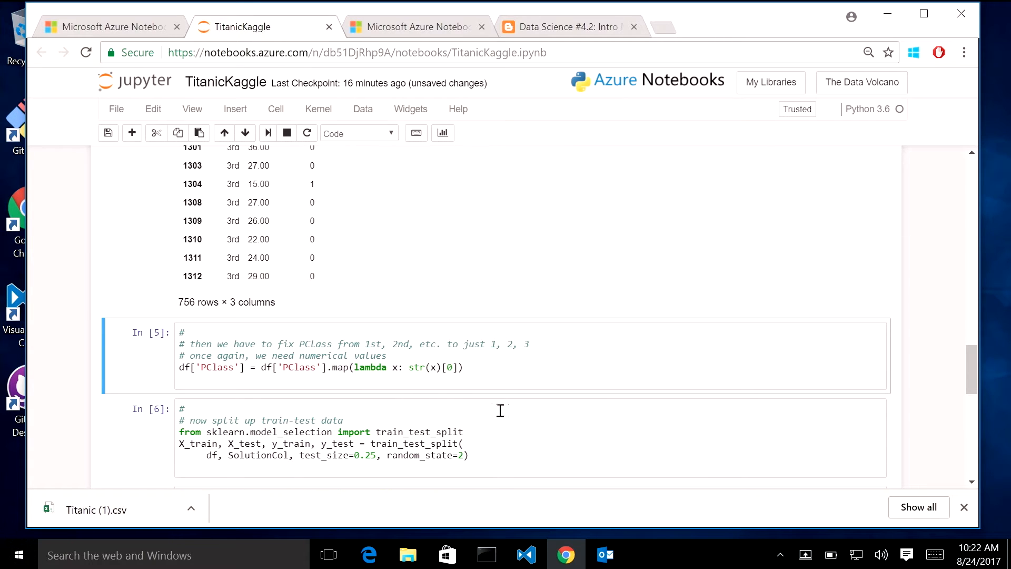
{"action": "left_click", "coordinate": [451, 368]}
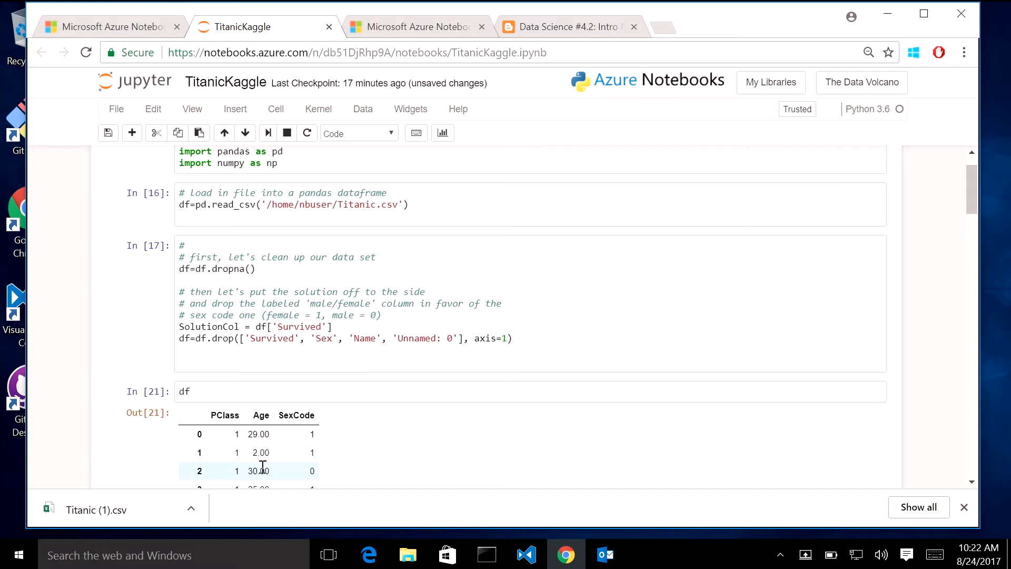
{"action": "scroll", "scroll_direction": "down", "scroll_amount": 3}
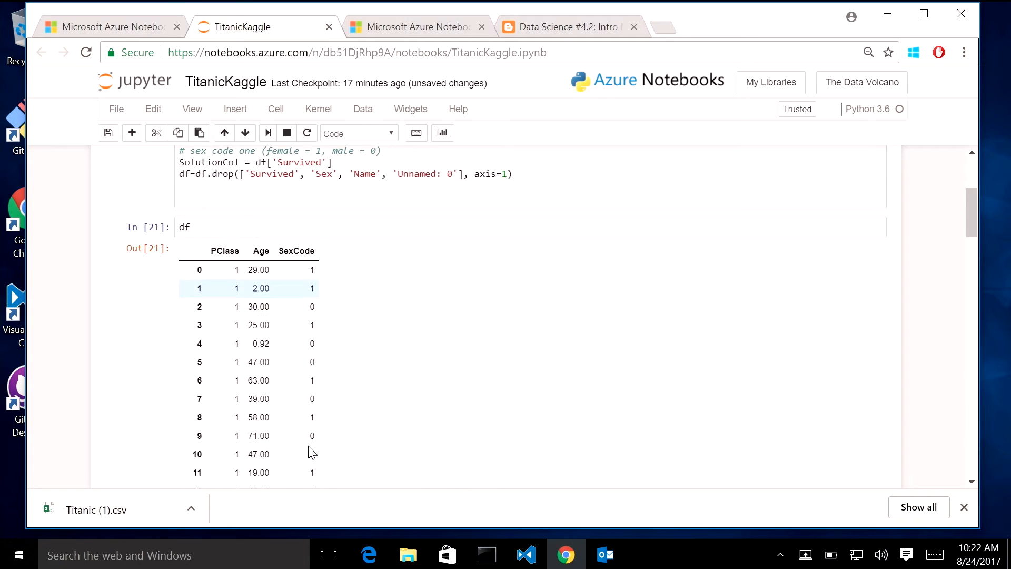
{"action": "scroll", "scroll_direction": "down", "scroll_amount": 3}
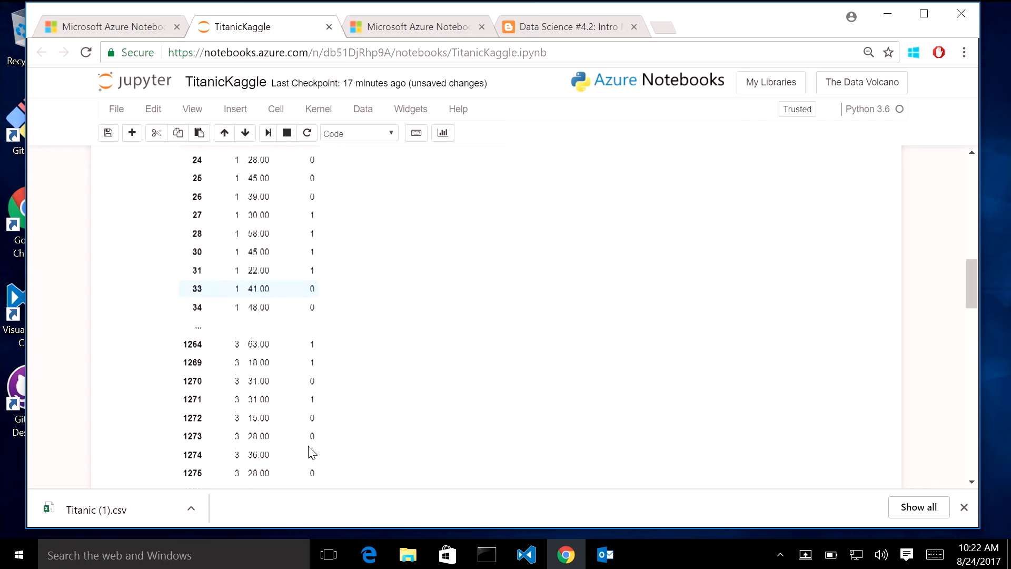
{"action": "scroll", "scroll_direction": "down", "scroll_amount": 3}
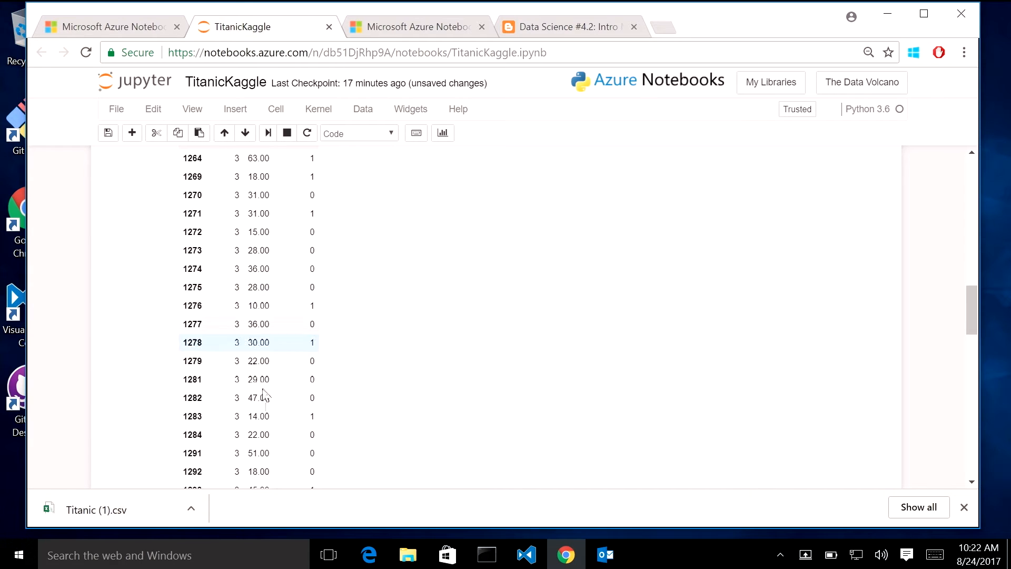
{"action": "scroll", "scroll_direction": "down", "scroll_amount": 3}
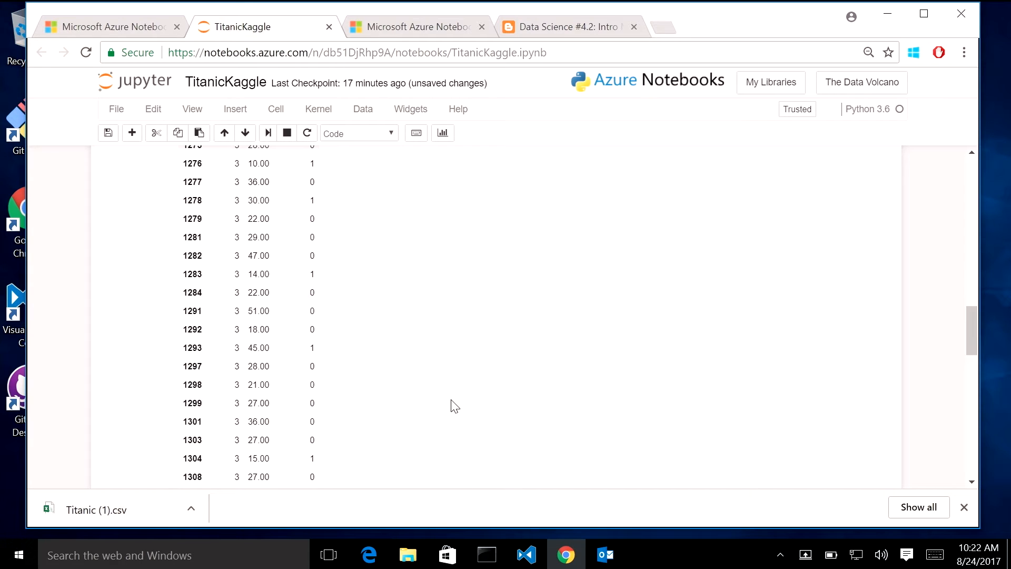
{"action": "scroll", "scroll_direction": "down", "scroll_amount": 3}
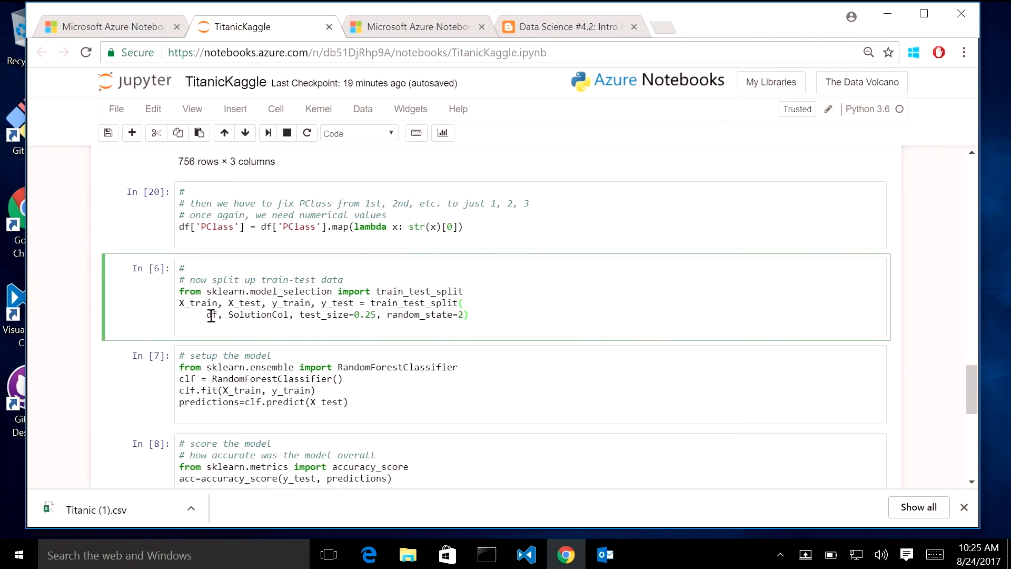
Highlight the dataframe passed into the train_test_split cell with test_size 0.25
{"action": "double_click", "coordinate": [258, 315]}
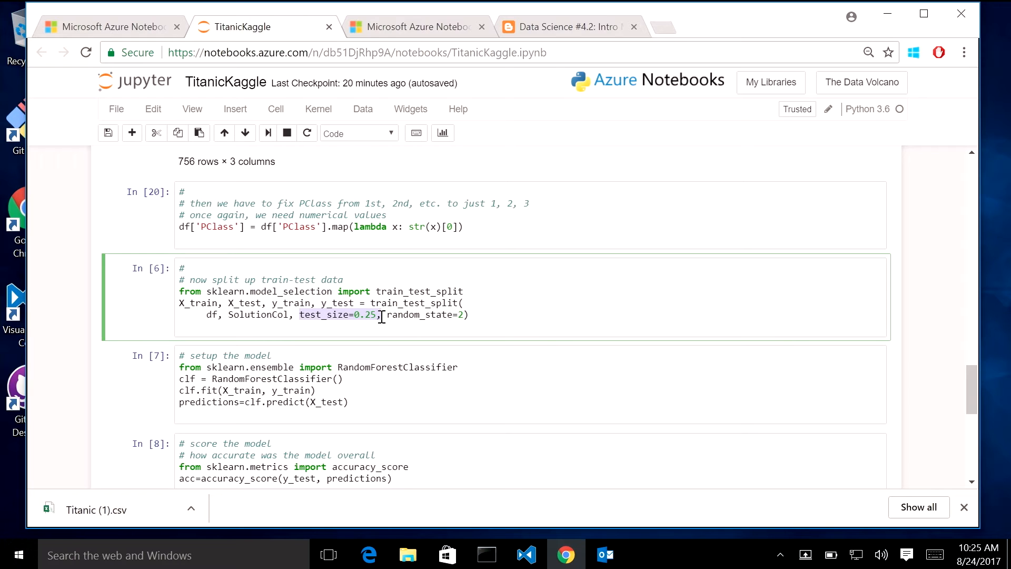
{"action": "mouse_move", "coordinate": [475, 319]}
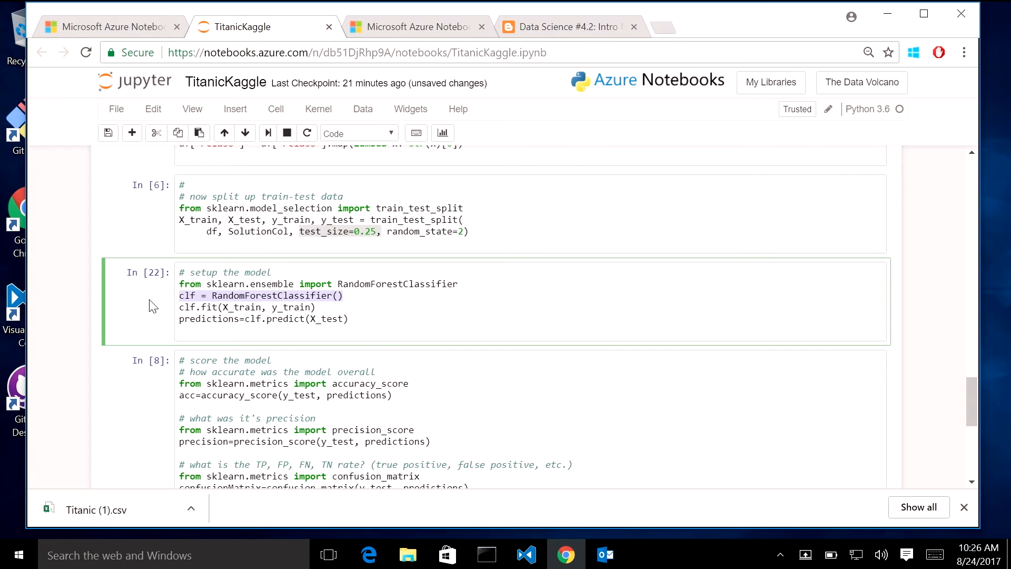
{"action": "mouse_move", "coordinate": [190, 301]}
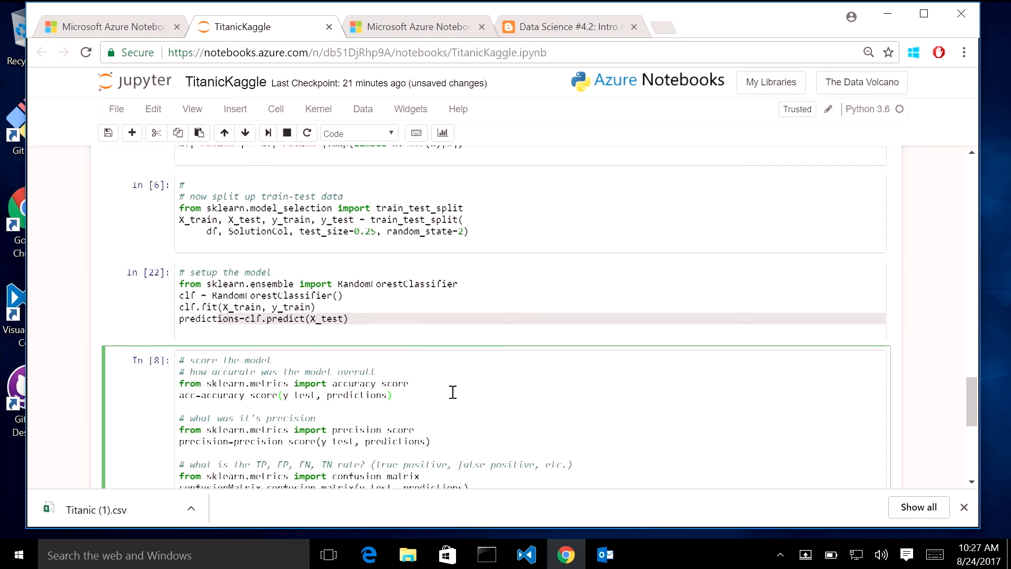
Scroll through the scoring cell output showing 73% accuracy, precision and confusion matrix
{"action": "scroll", "scroll_direction": "down", "scroll_amount": 3}
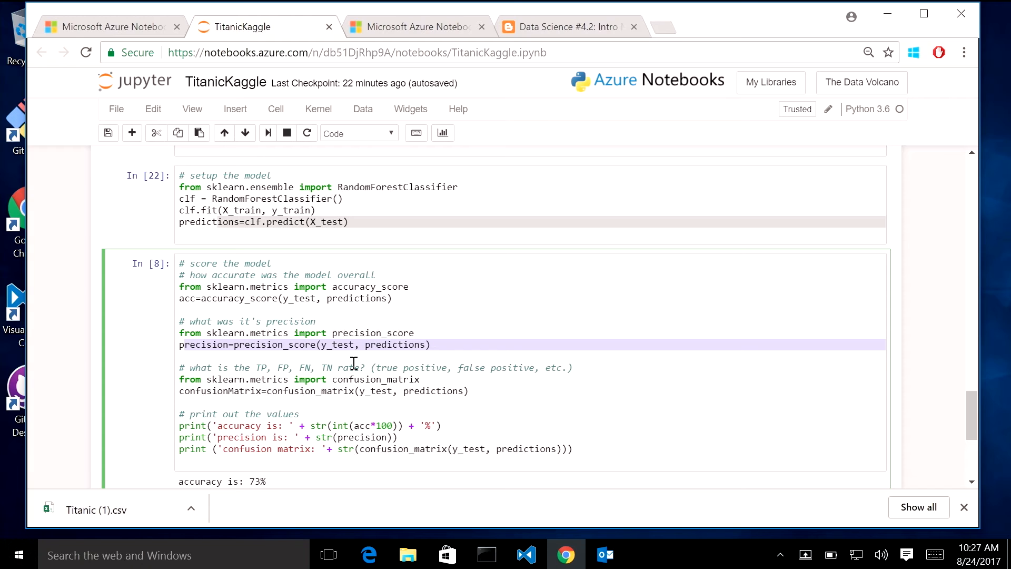
{"action": "mouse_move", "coordinate": [296, 386]}
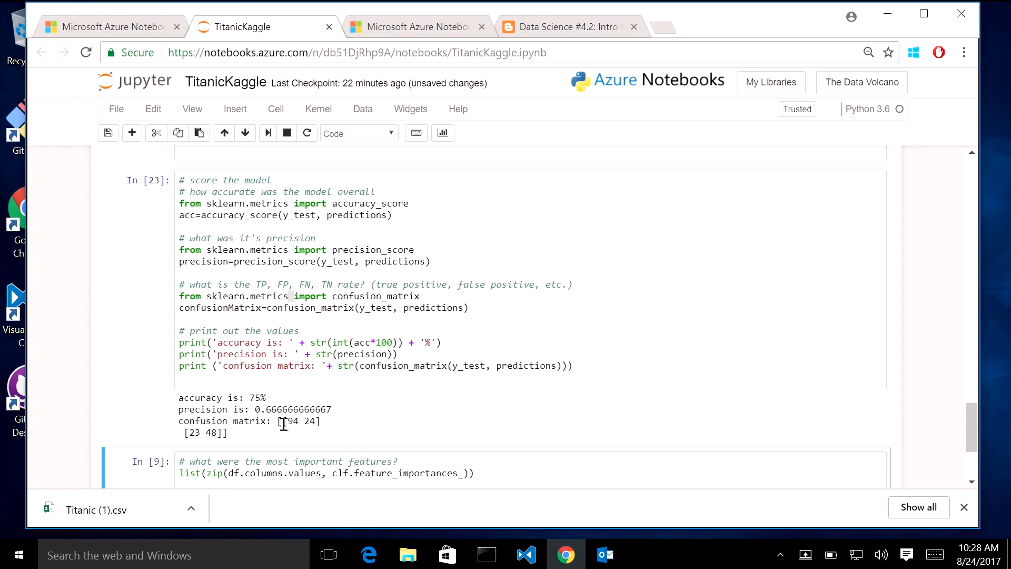
{"action": "double_click", "coordinate": [288, 421]}
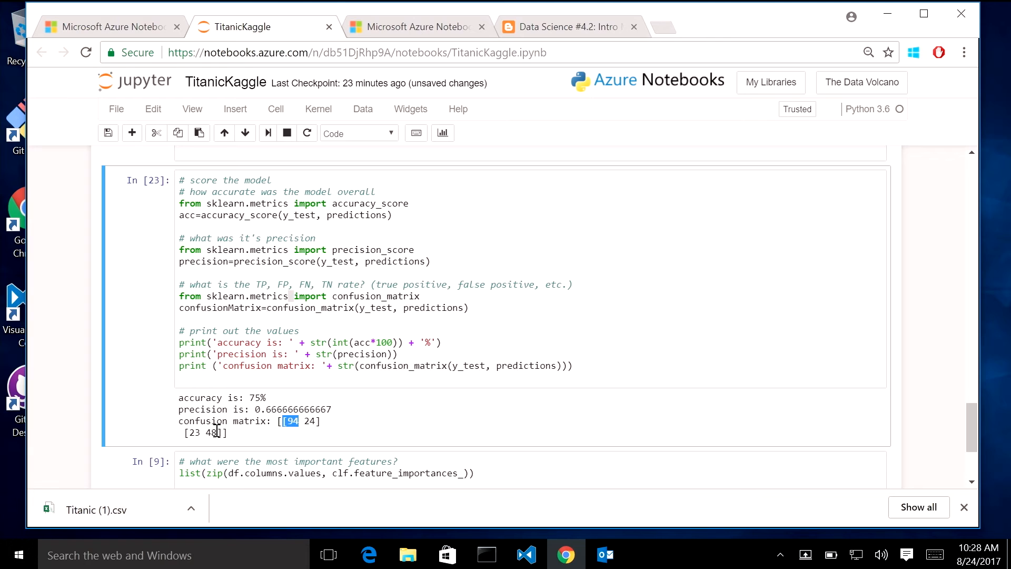
{"action": "mouse_move", "coordinate": [180, 439]}
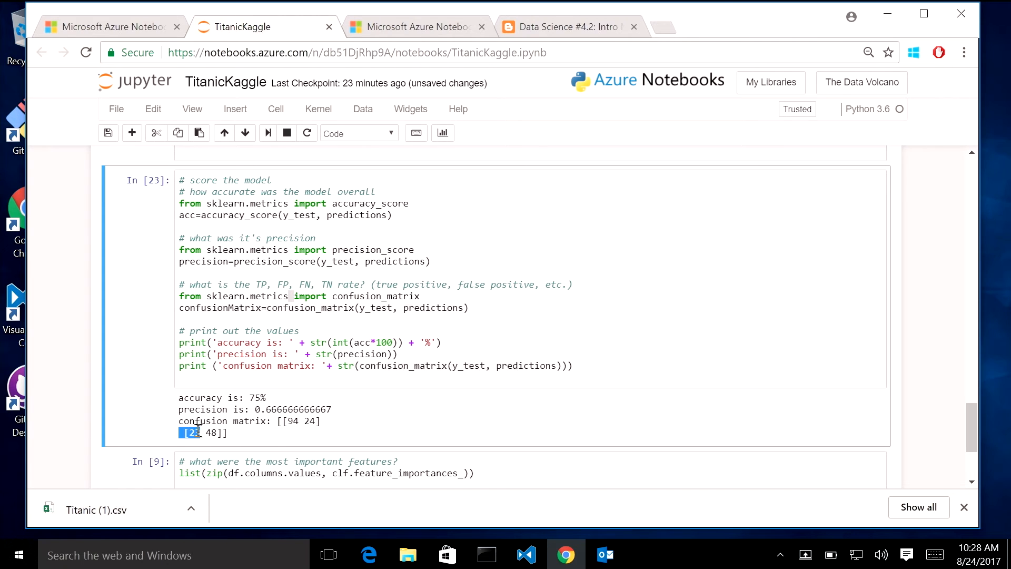
{"action": "mouse_move", "coordinate": [325, 434]}
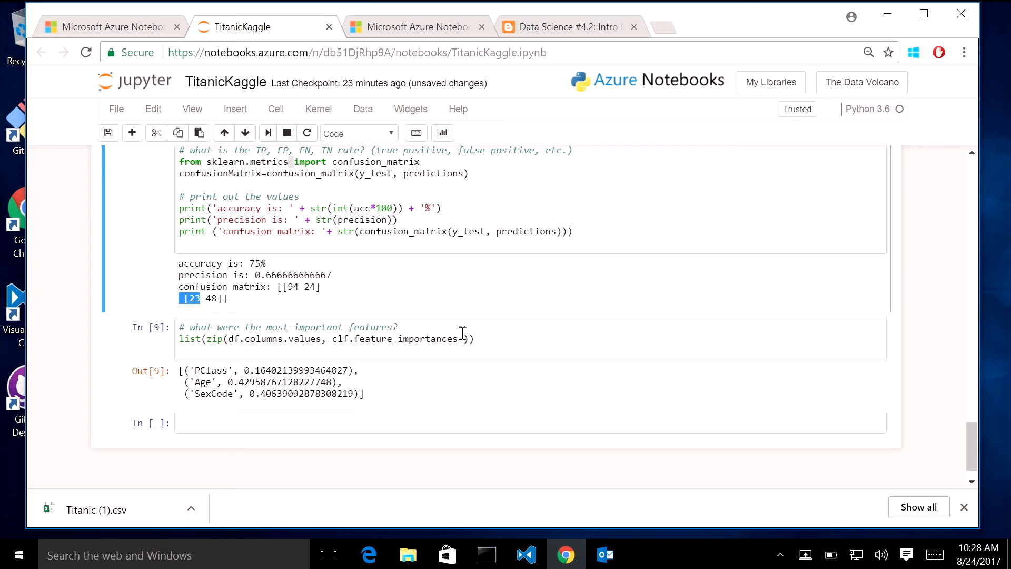
{"action": "left_click", "coordinate": [474, 339]}
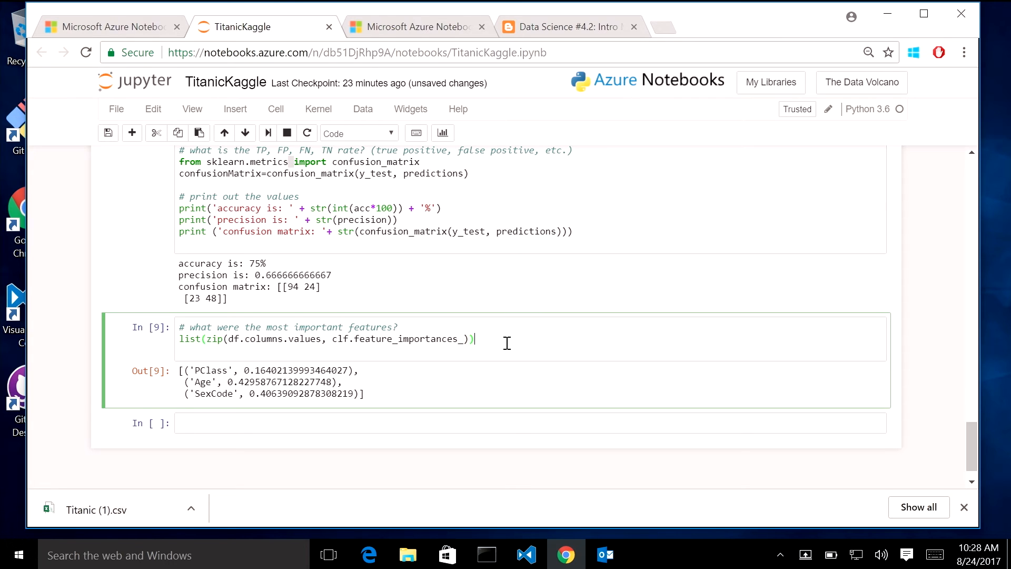